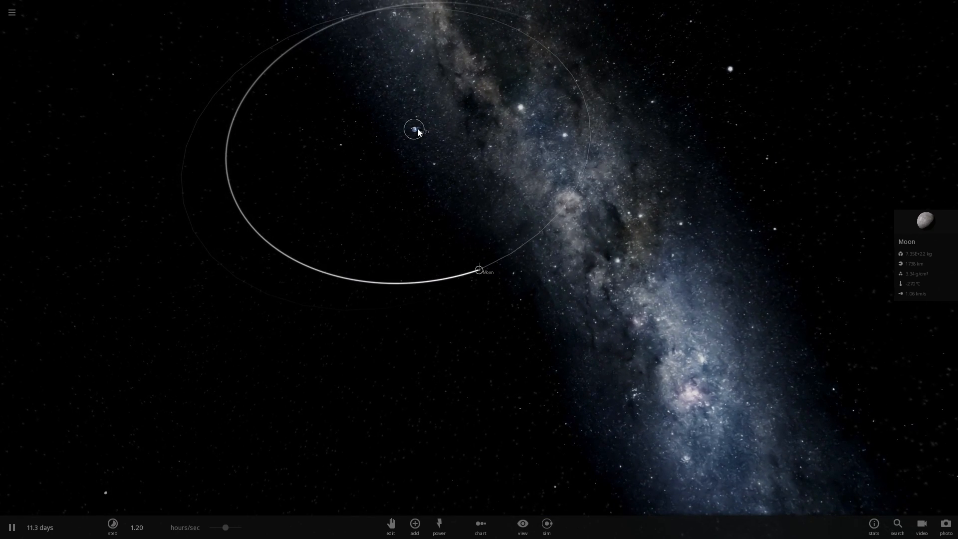
- Select Earth, focus the view on it, and bring up the Moon's properties panel
click(413, 130)
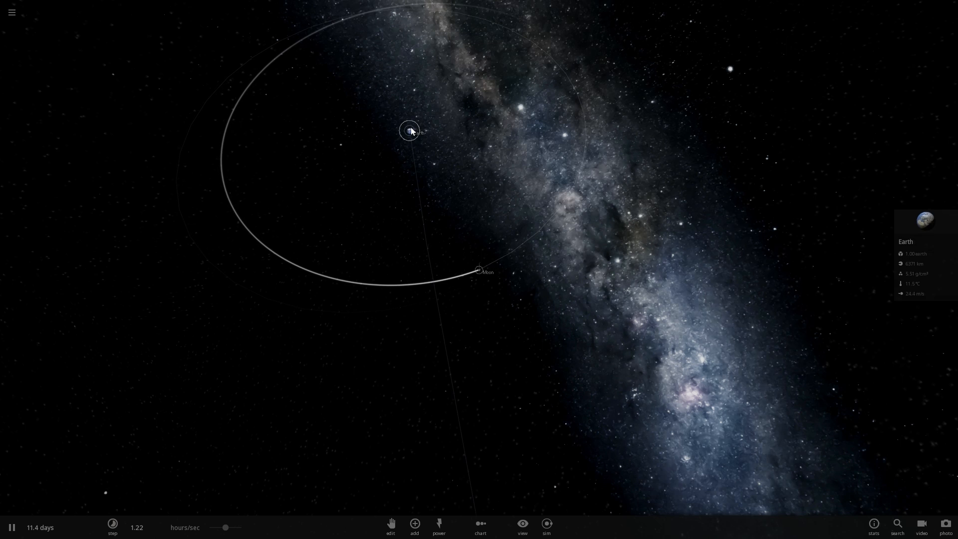
click(478, 271)
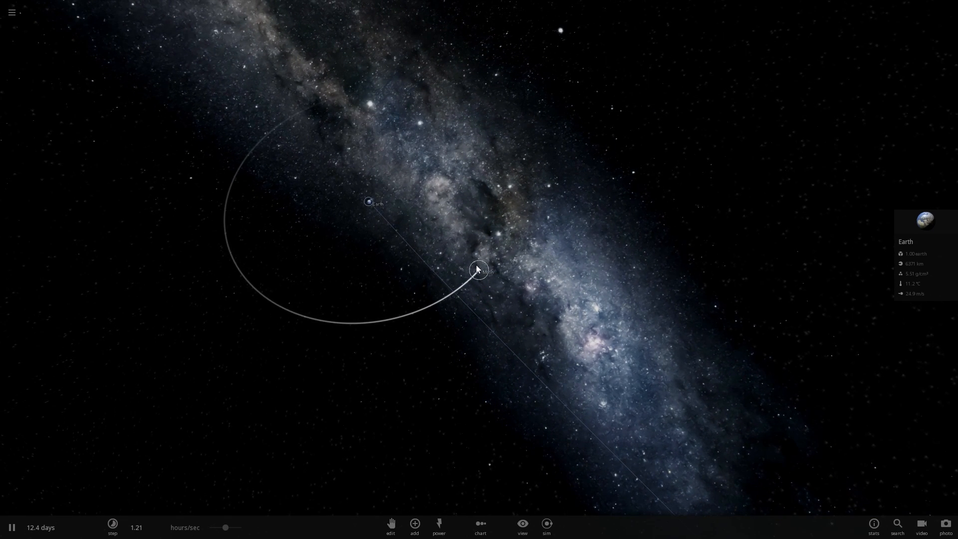
click(478, 270)
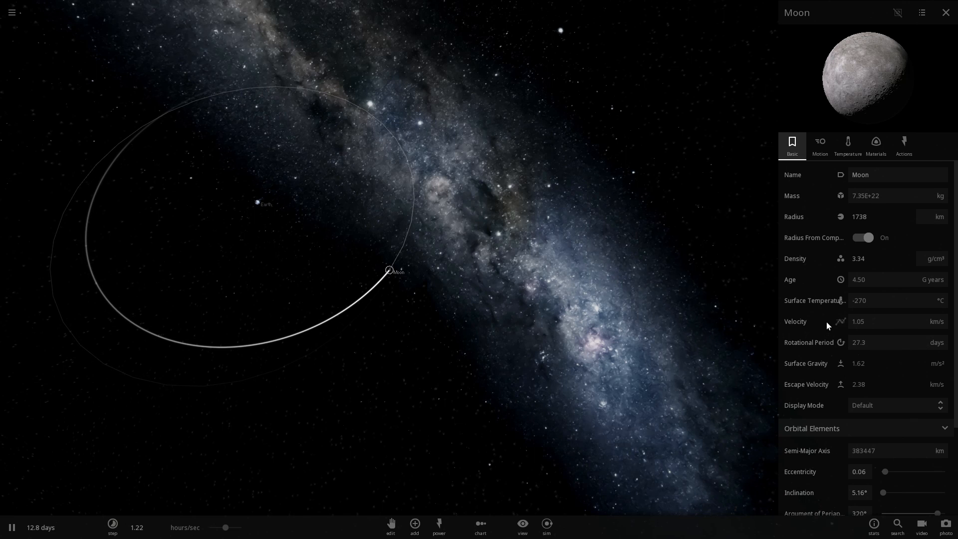
- Stretch the Moon's orbit to eccentricity 0.94 in the Motion properties
click(819, 145)
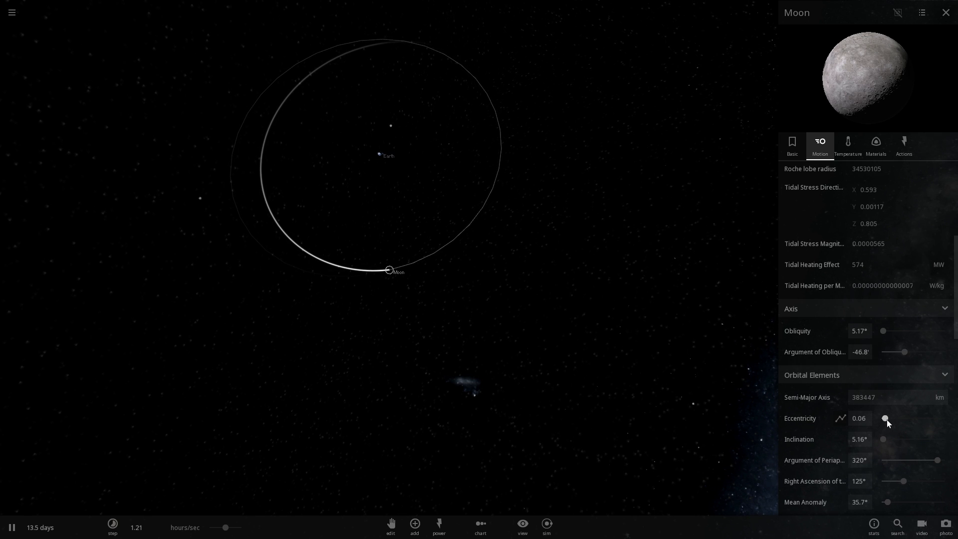
drag(885, 419, 915, 418)
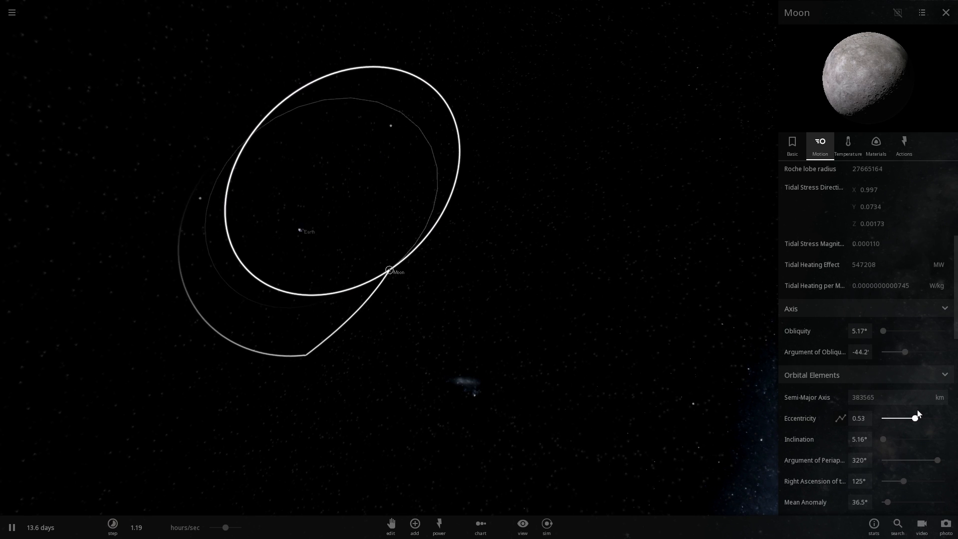
drag(915, 418, 942, 418)
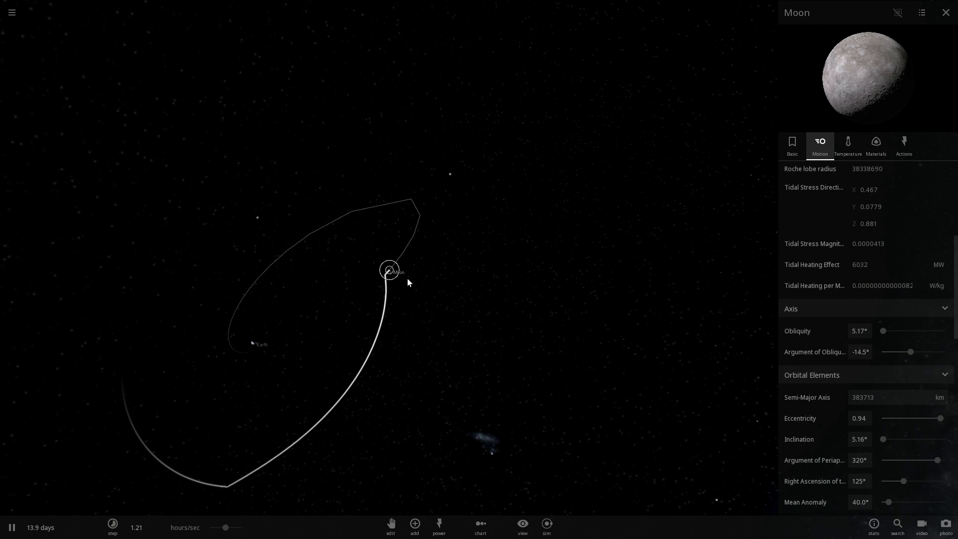
- Raise the time step to days per second, show orbit lines, and go to the main menu
click(111, 527)
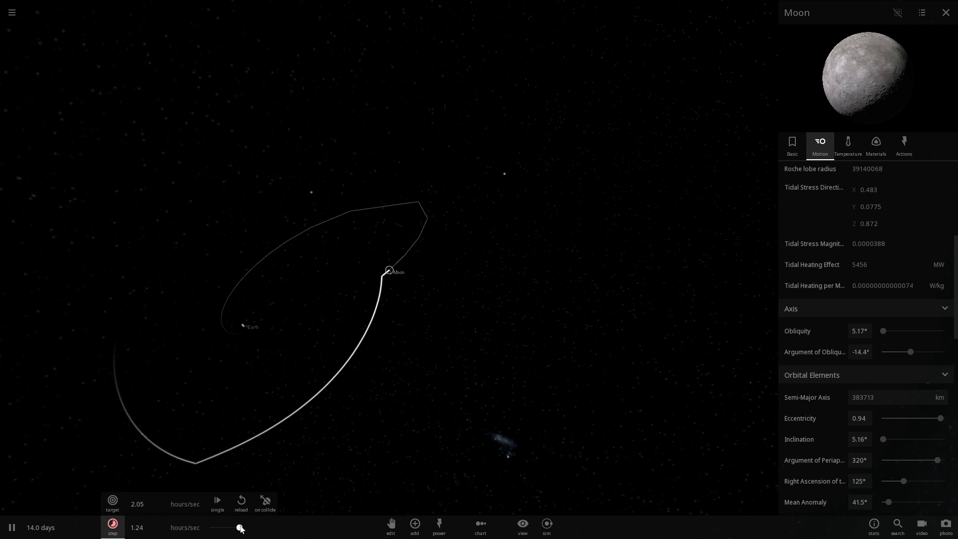
drag(238, 527, 225, 527)
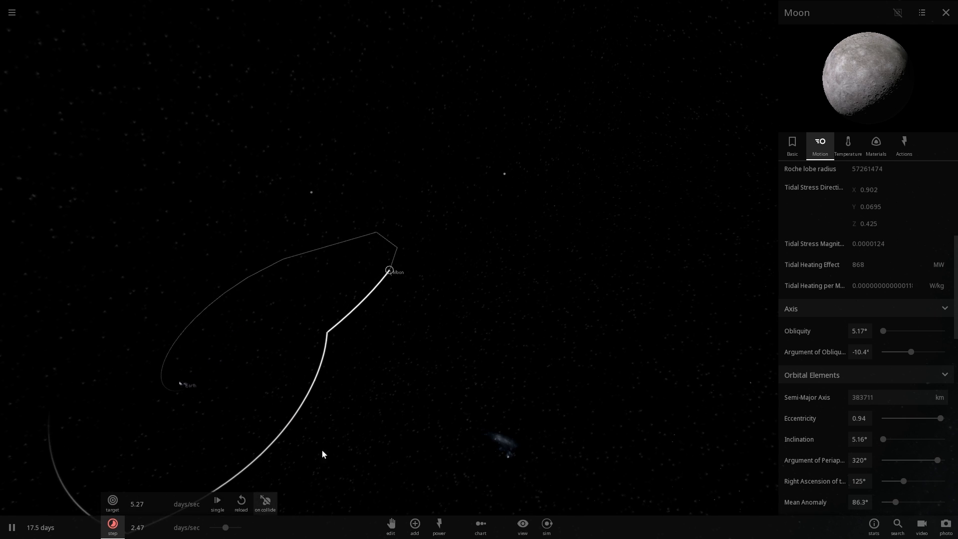
click(521, 527)
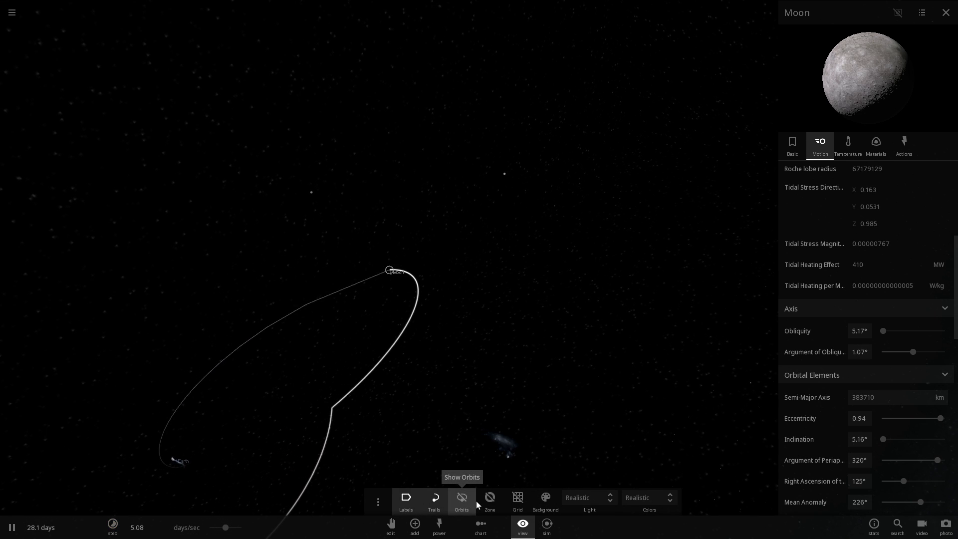
click(462, 497)
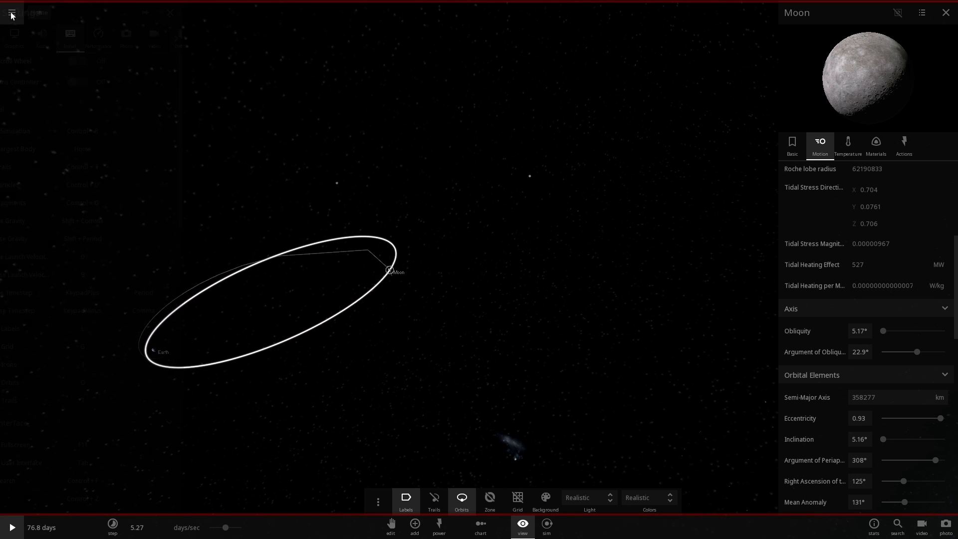
click(11, 13)
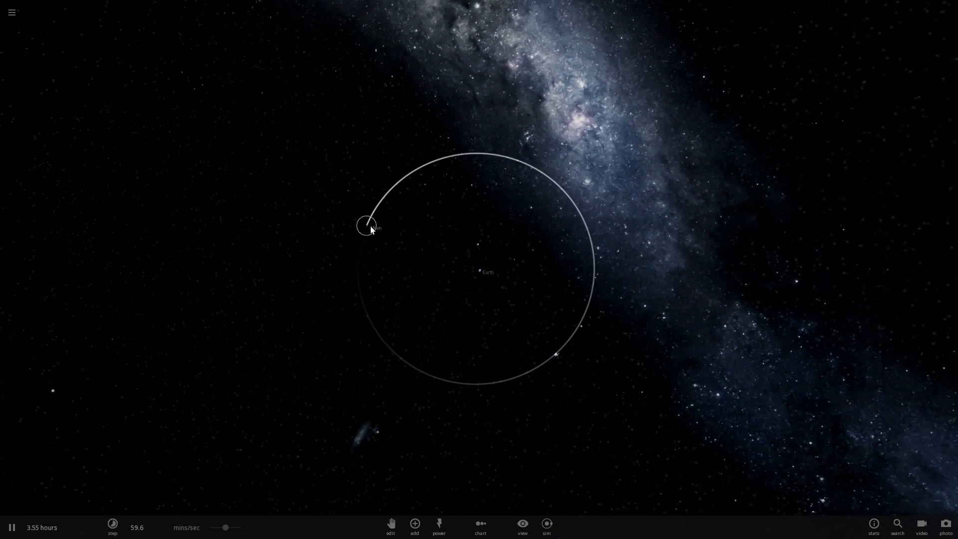
- Bring up the reloaded Moon's properties and scroll to its Orbital Elements (eccentricity 0.06)
click(364, 225)
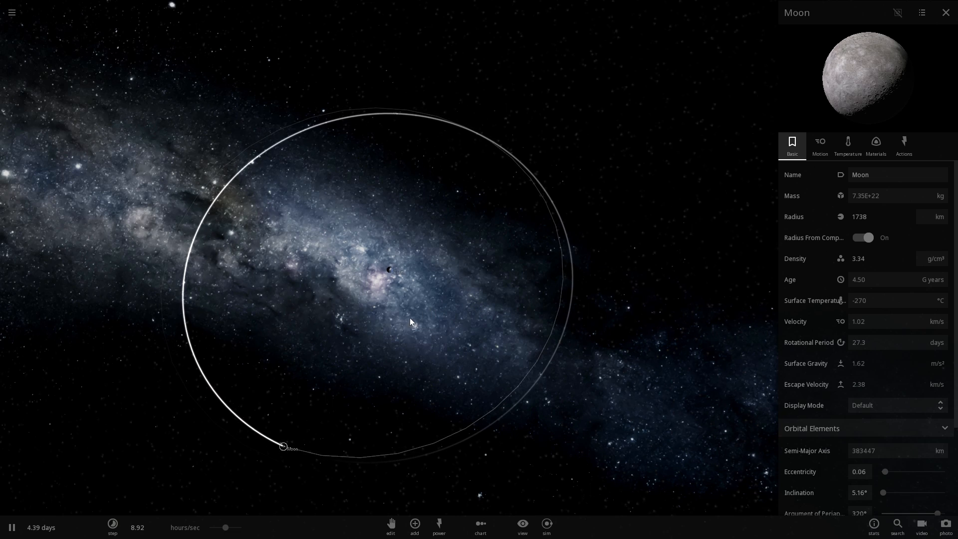
scroll(down, 3)
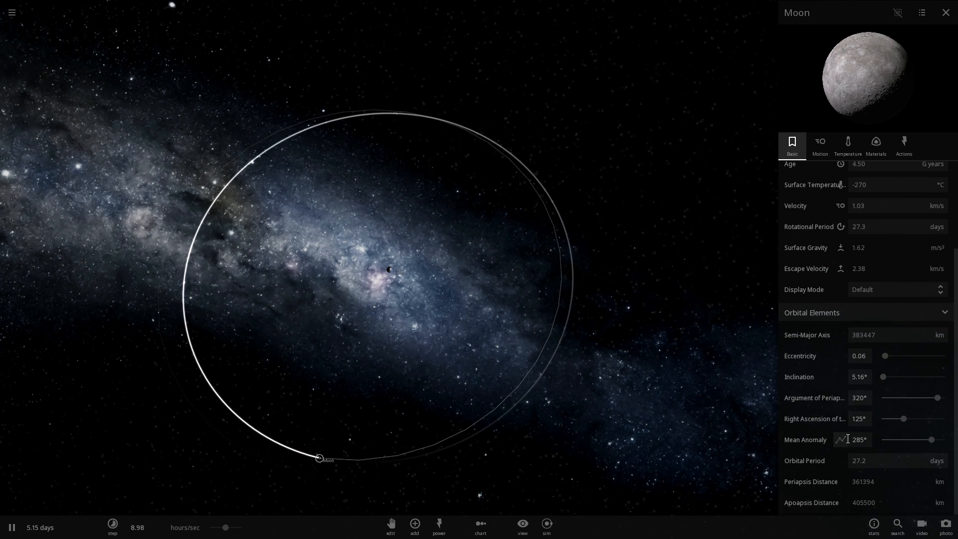
- Show the Moon's Motion properties to reach the Distance to Host graph
click(820, 145)
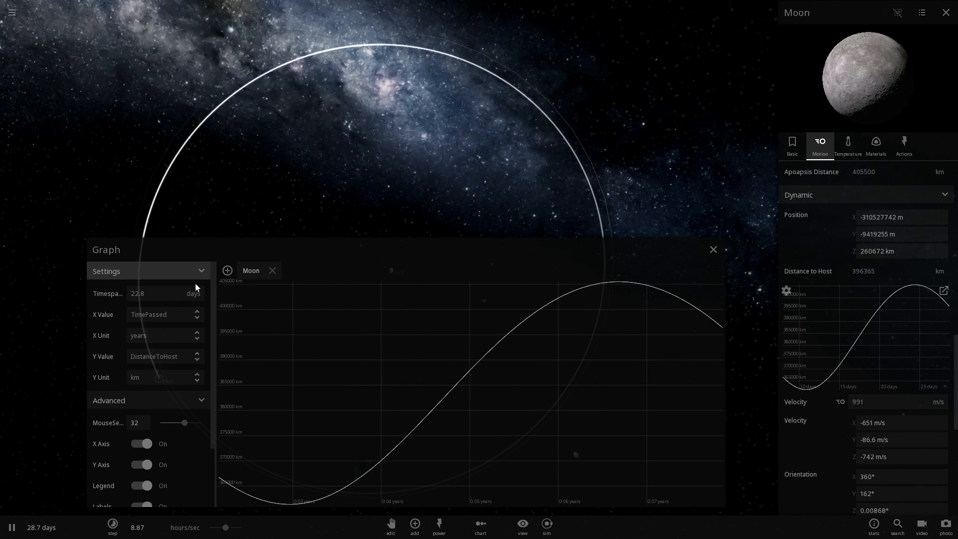
mouse_move(713, 250)
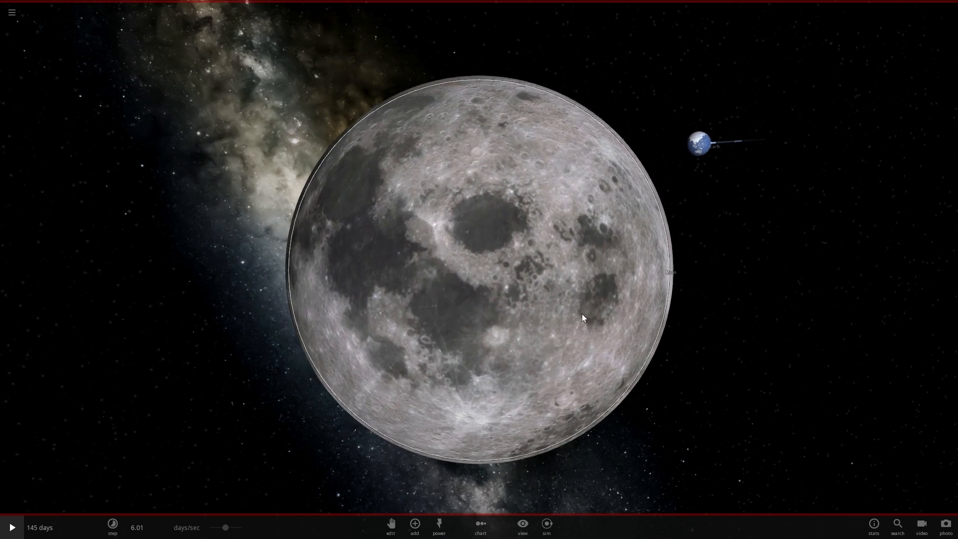
- Bring up the Add Body catalogue, slow the time step, and orbit the view around the two moons
scroll(down, 3)
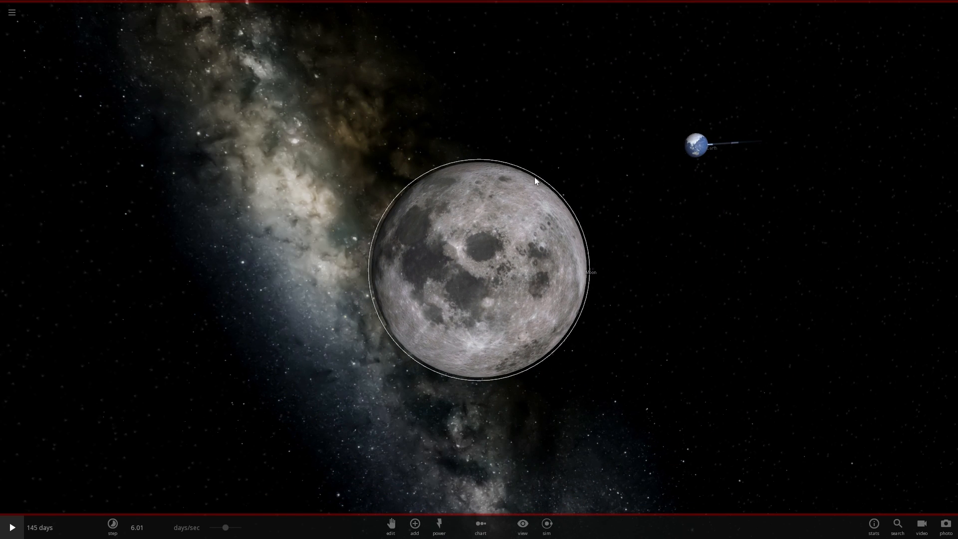
mouse_move(414, 523)
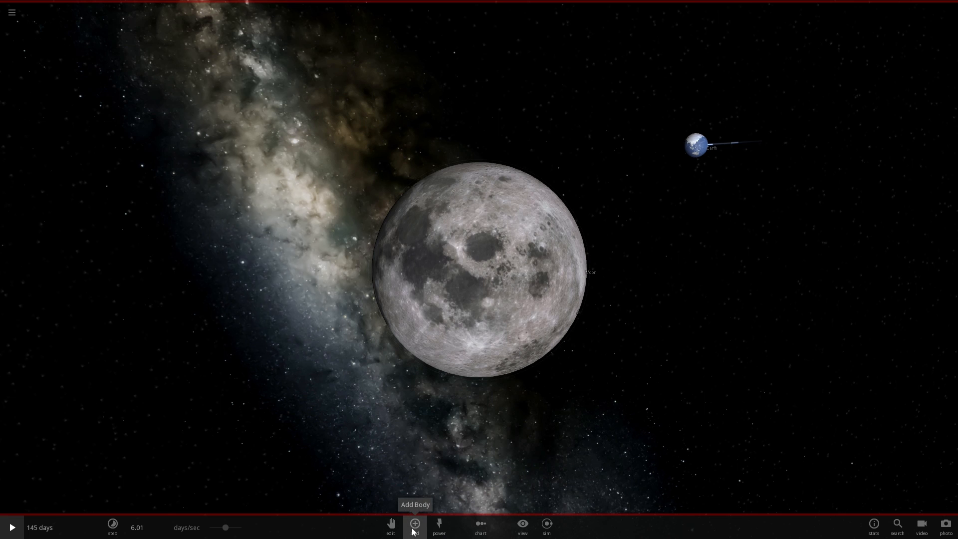
click(414, 524)
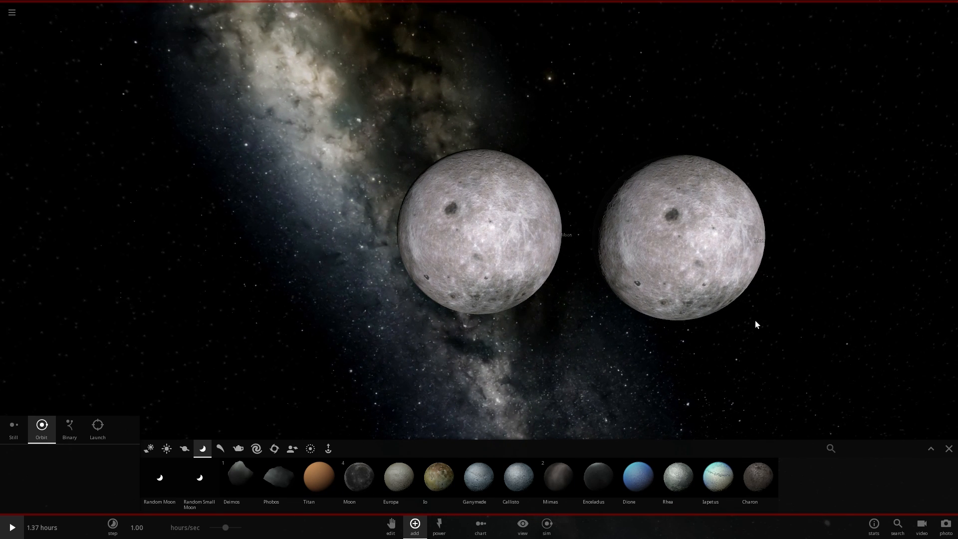
drag(225, 527, 213, 527)
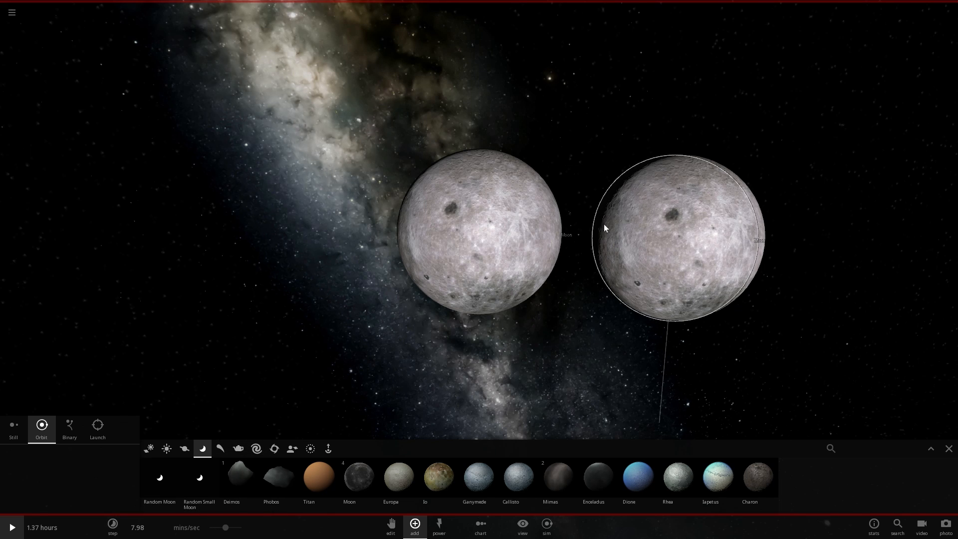
click(113, 526)
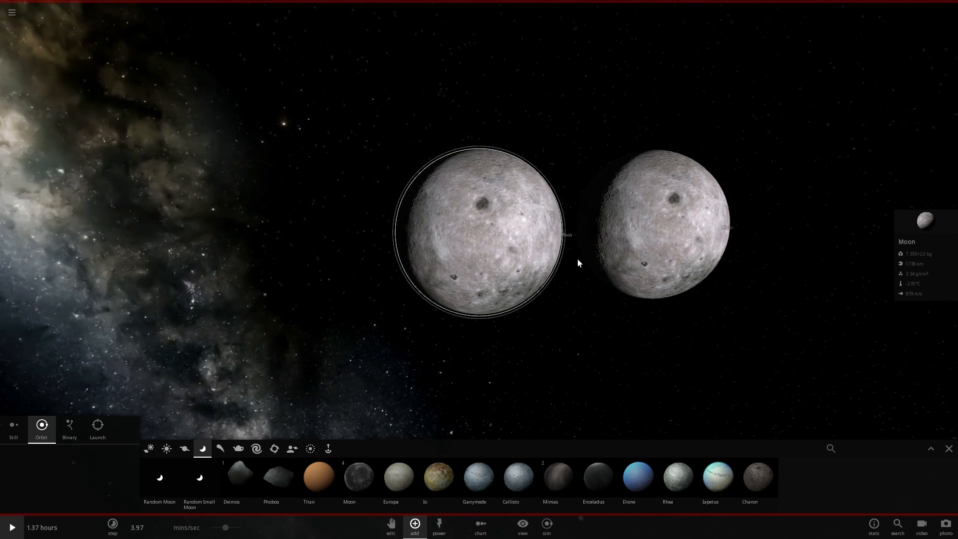
drag(579, 263, 515, 296)
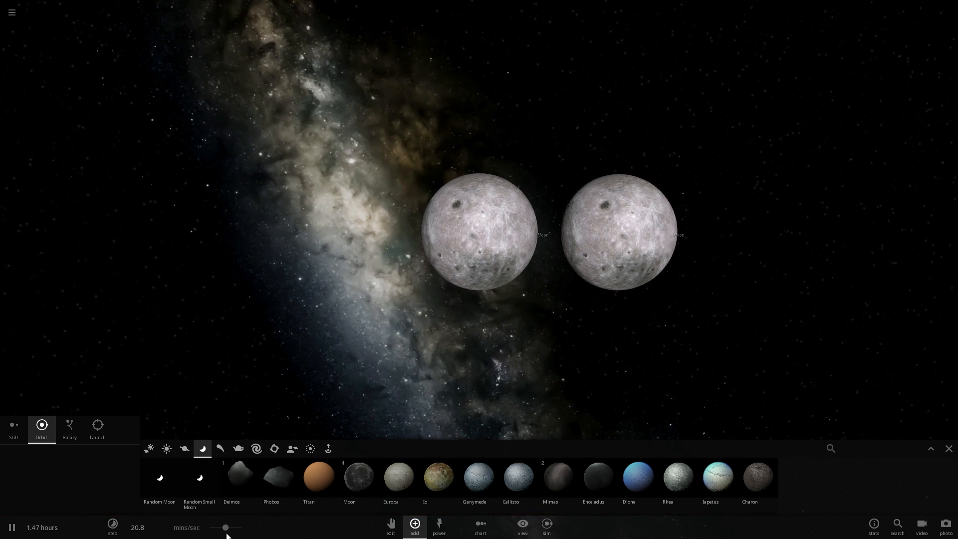
- Adjust the simulation speed and place another Moon beside the glowing moon
click(112, 527)
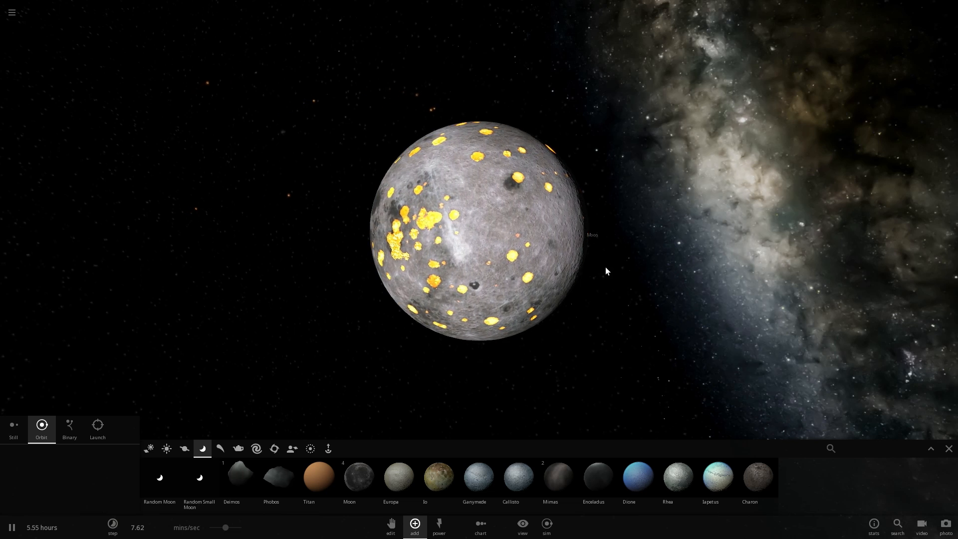
scroll(up, 3)
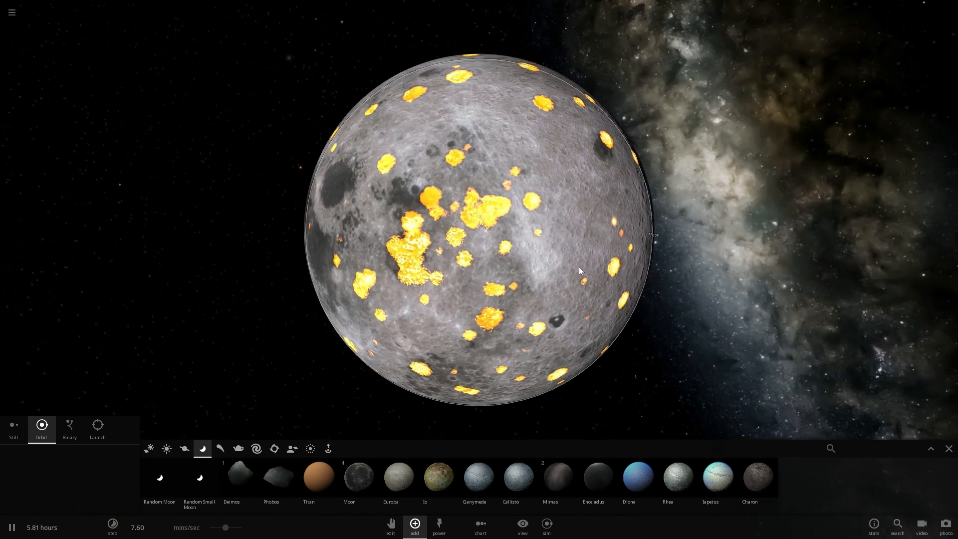
scroll(down, 3)
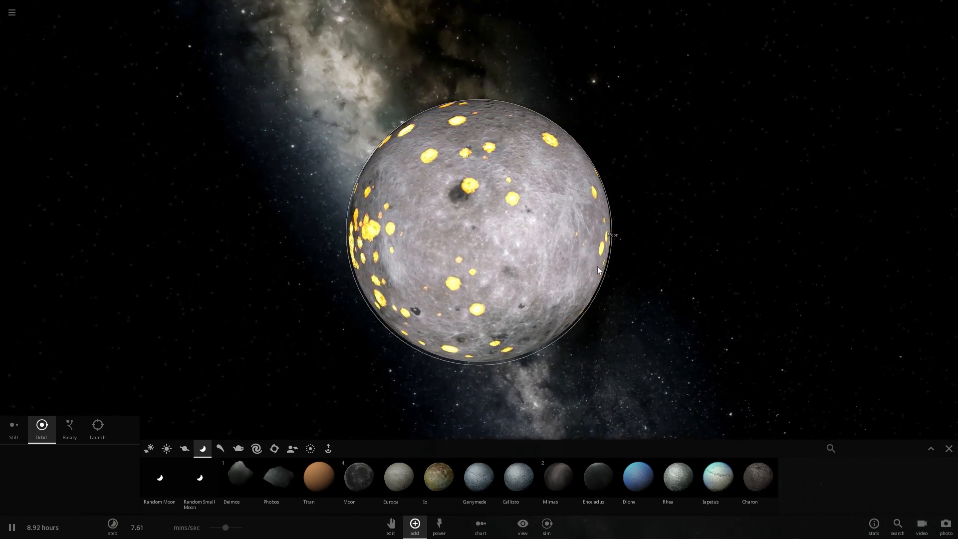
click(358, 477)
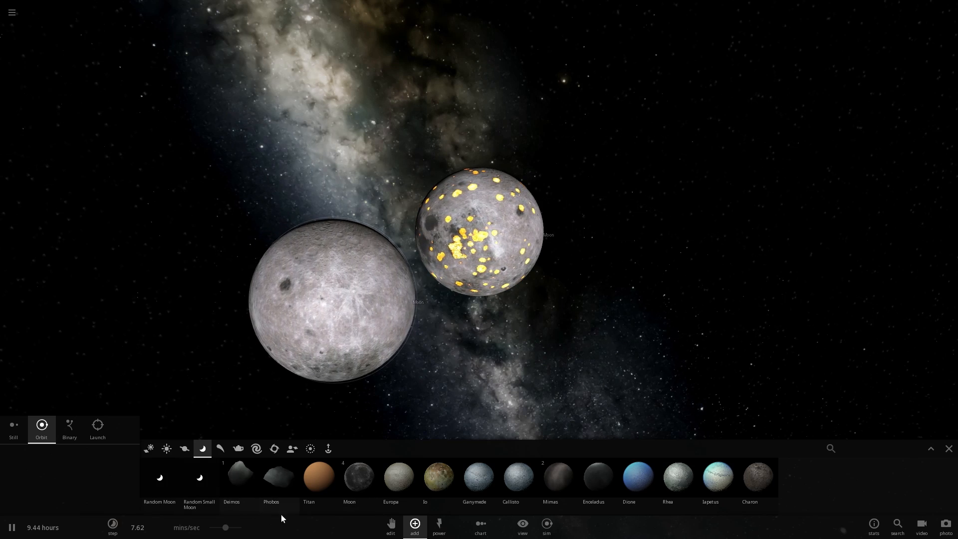
- Switch placement to Launch mode to fire a Moon, then return to Orbit mode
click(97, 429)
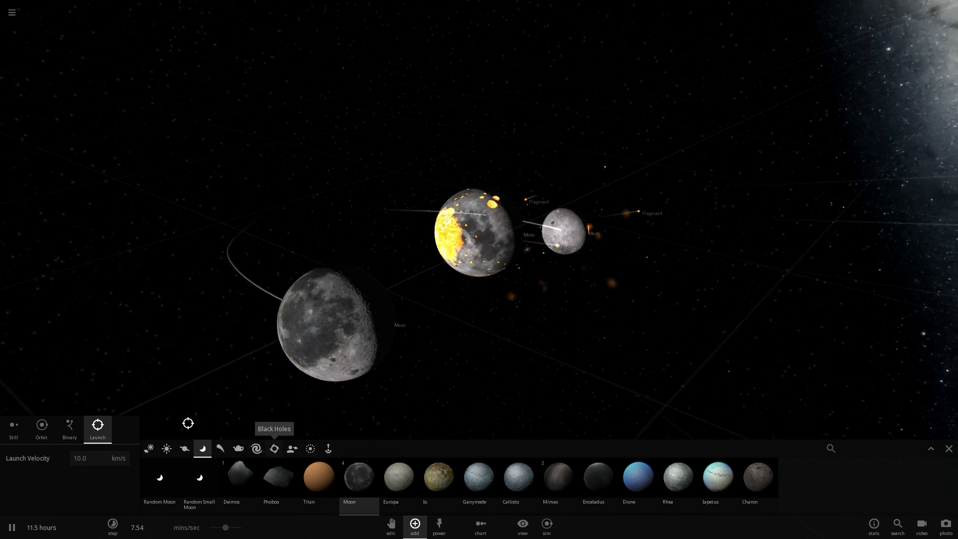
click(41, 429)
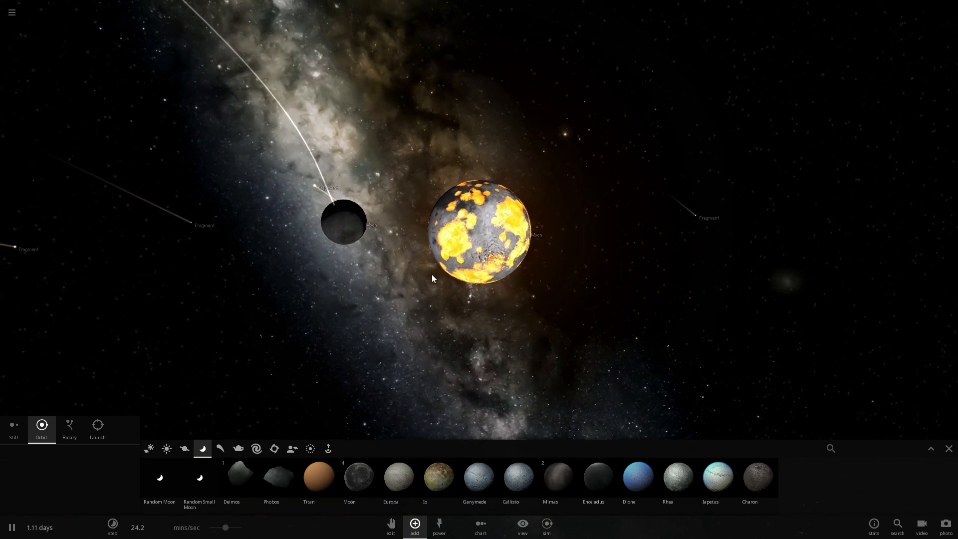
- Load the Solar System simulation from the Core category and close the browser
click(12, 12)
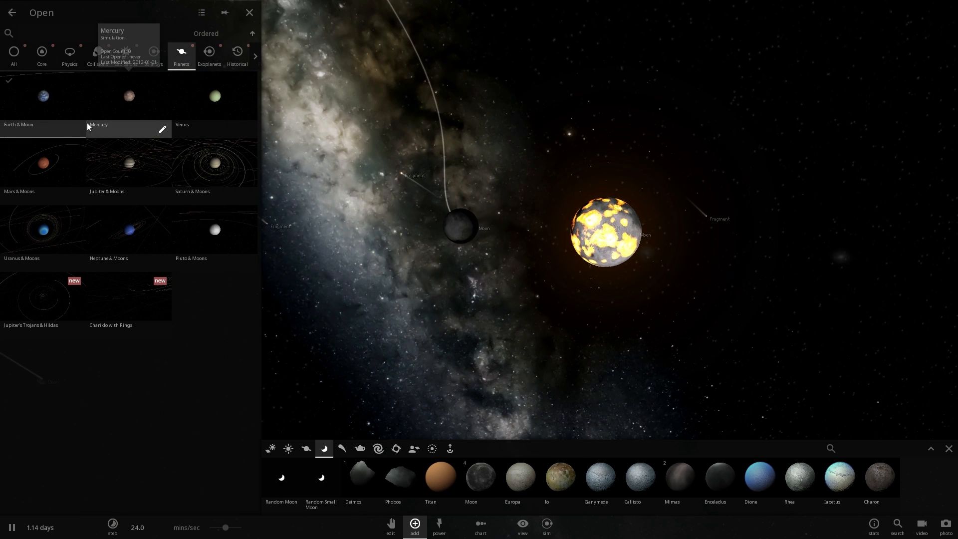
click(12, 12)
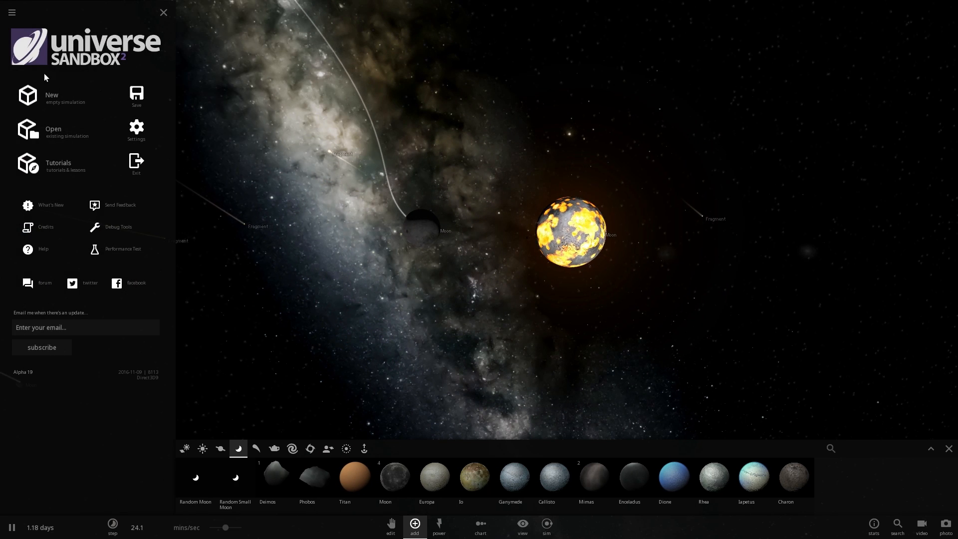
click(52, 132)
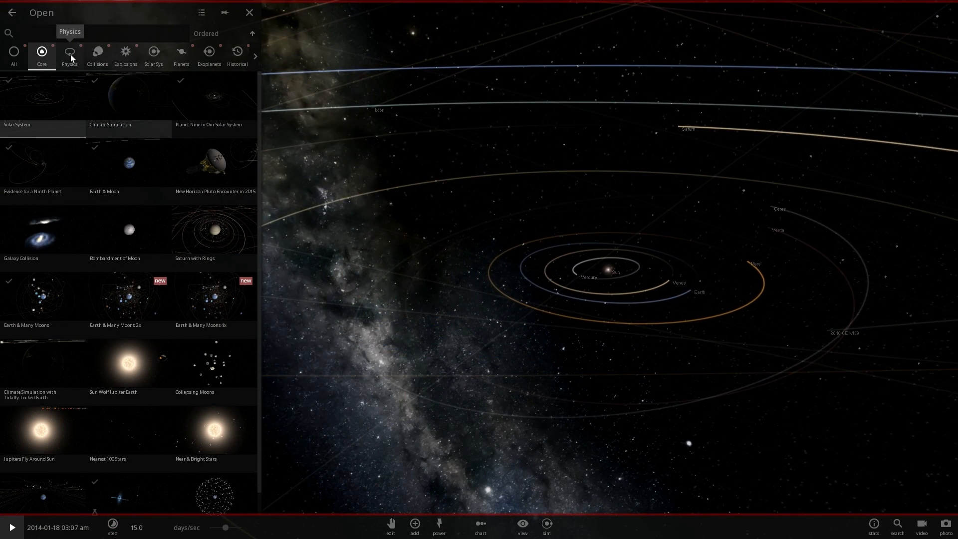
click(153, 55)
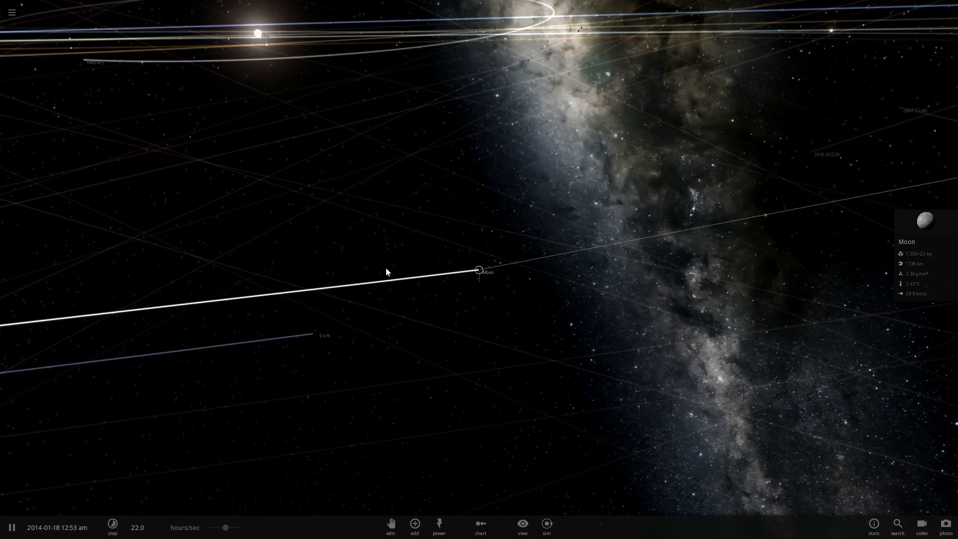
drag(225, 527, 233, 527)
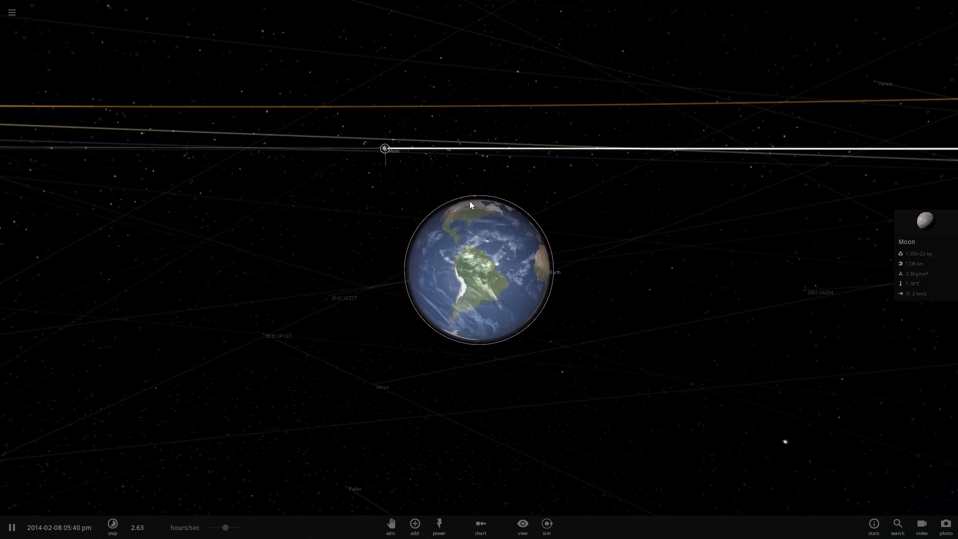
click(10, 527)
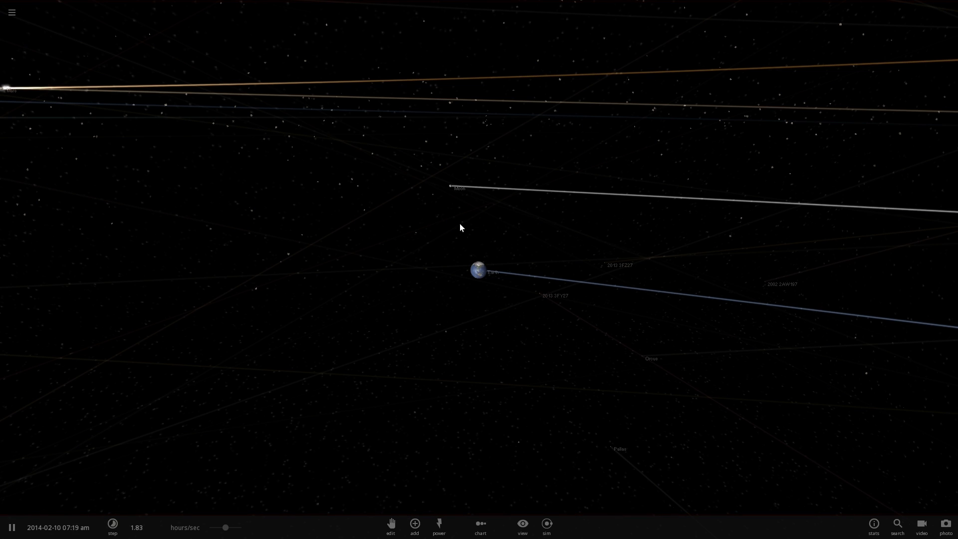
click(459, 187)
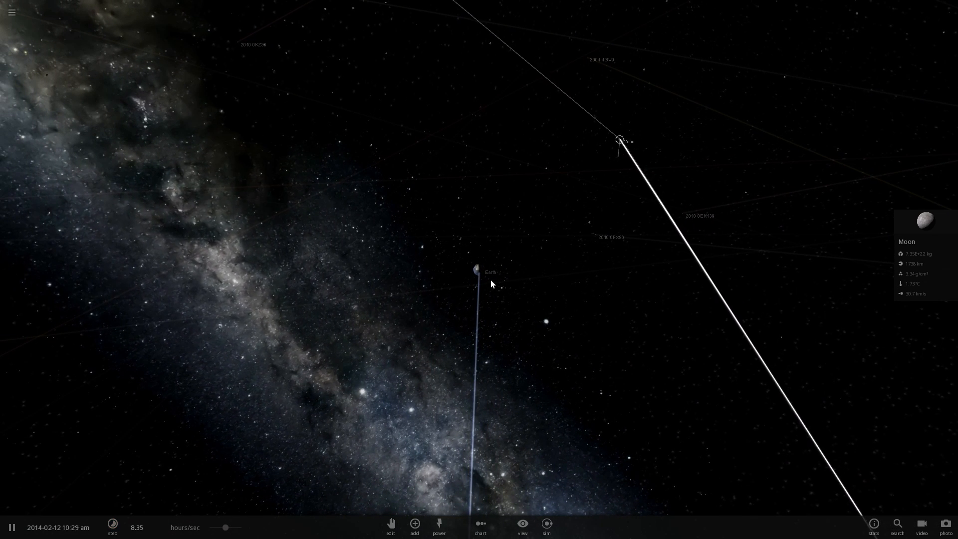
- Select the Moon in the Solar System view before bringing up the display options
click(478, 269)
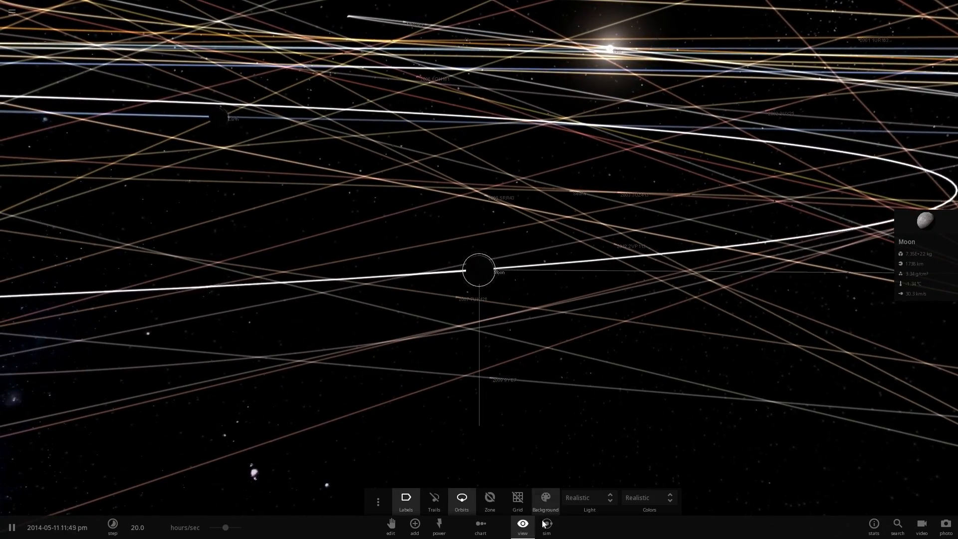
- Hide the orbit paths in the View panel
click(461, 497)
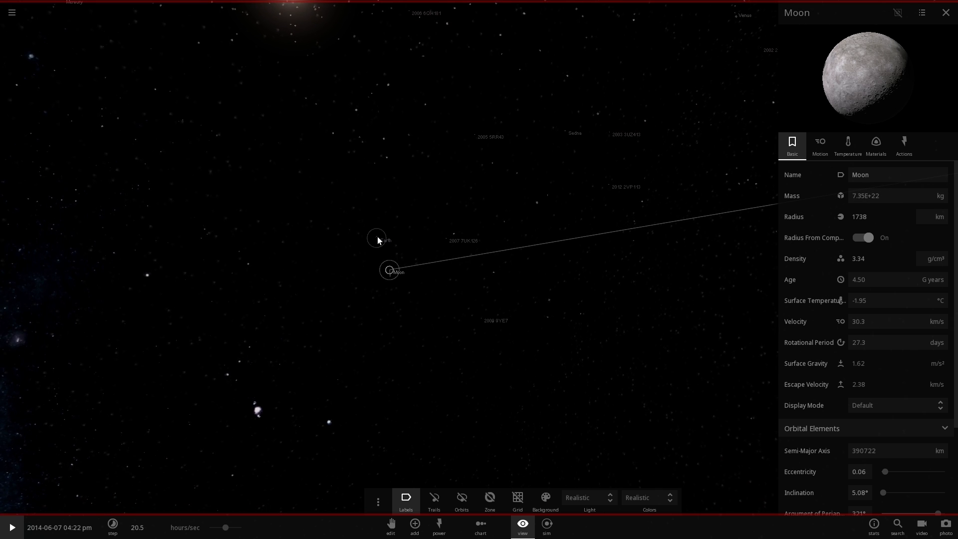
- Resume the simulation and focus the view close up on the Moon
drag(378, 241, 437, 252)
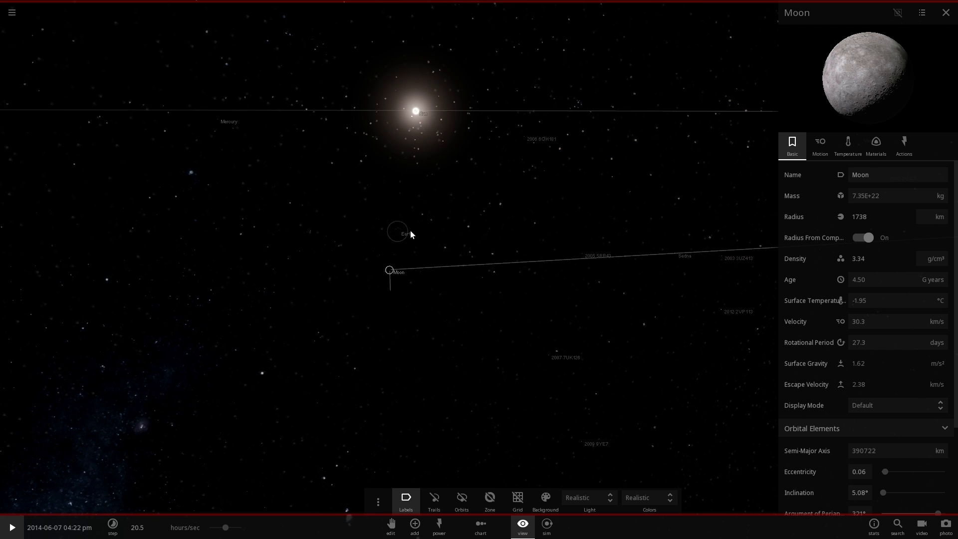
click(11, 532)
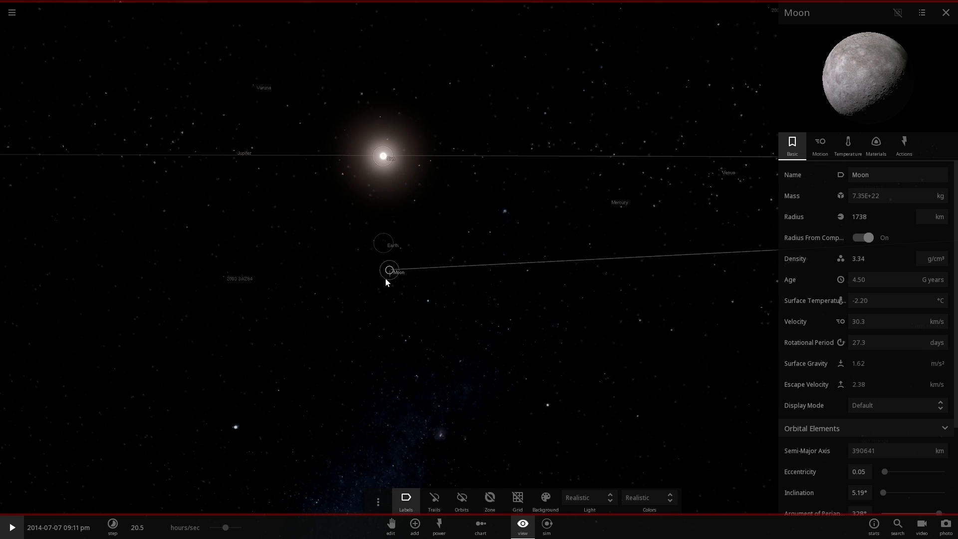
click(383, 243)
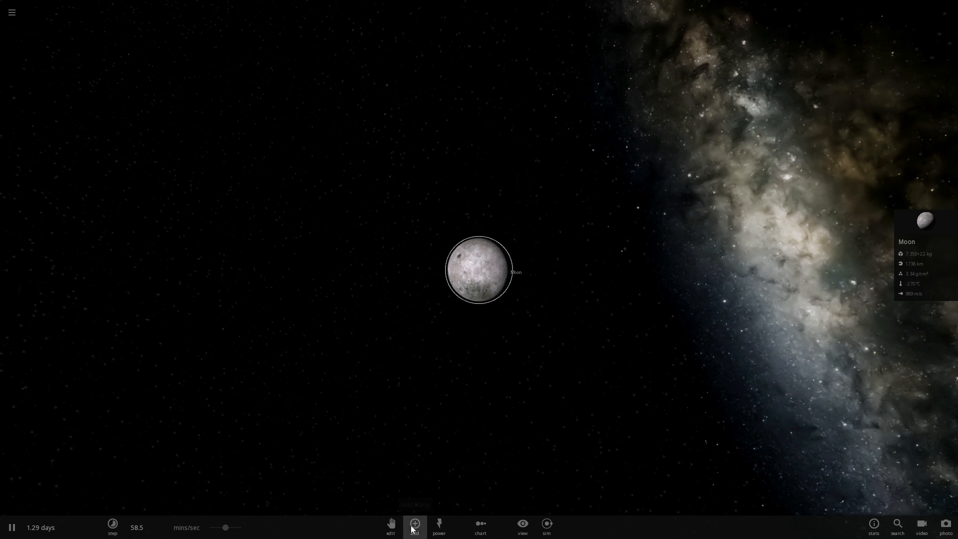
- Show the Moons category of the Add catalogue
click(415, 524)
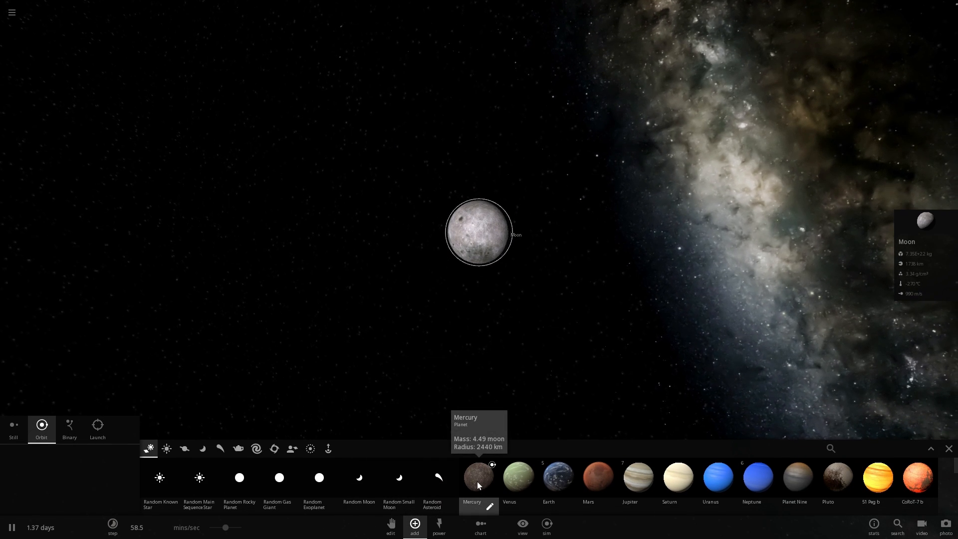
click(478, 477)
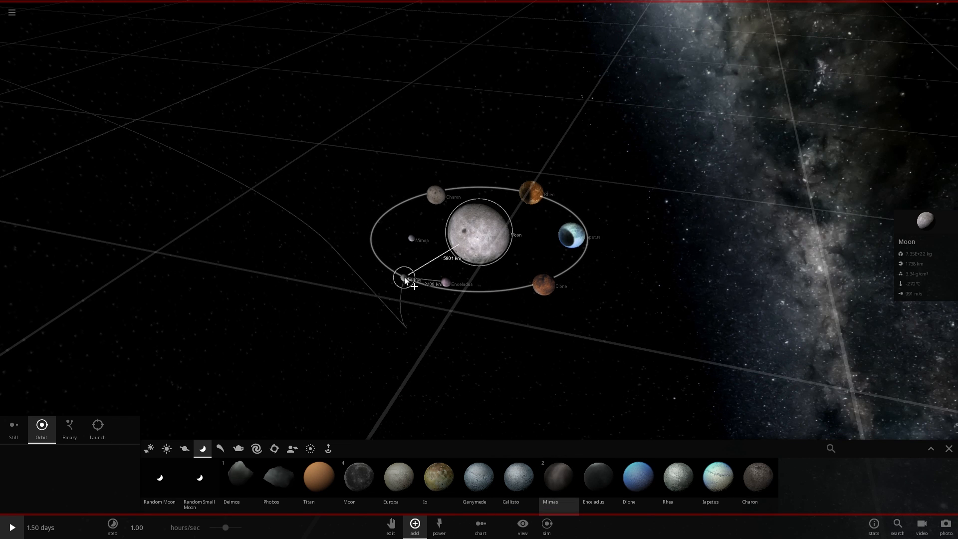
- Place more catalogue moons around the Moon and let time run again
click(438, 478)
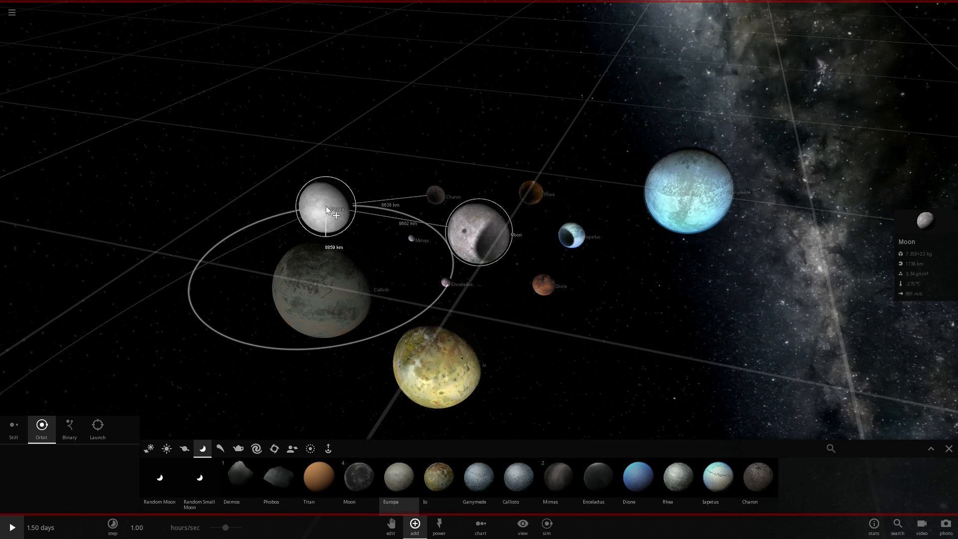
click(318, 477)
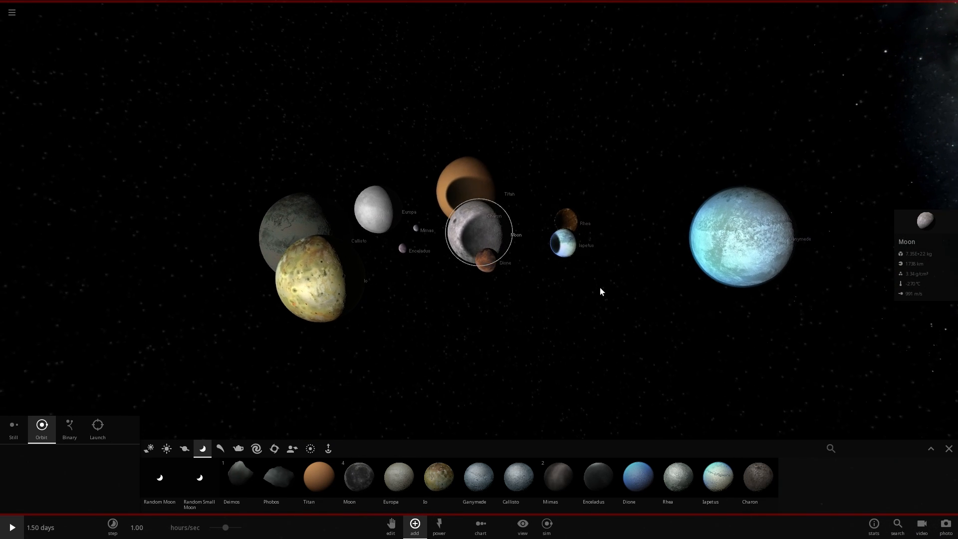
click(12, 527)
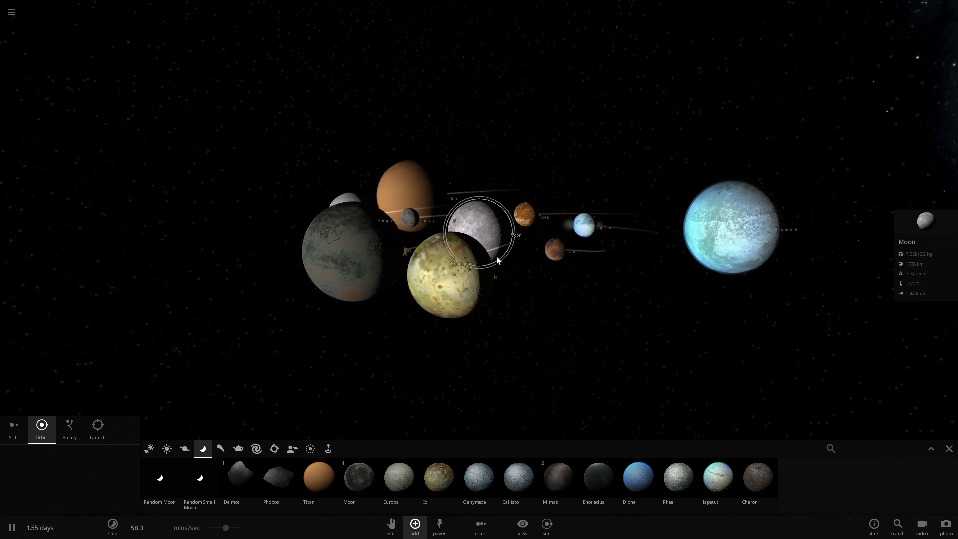